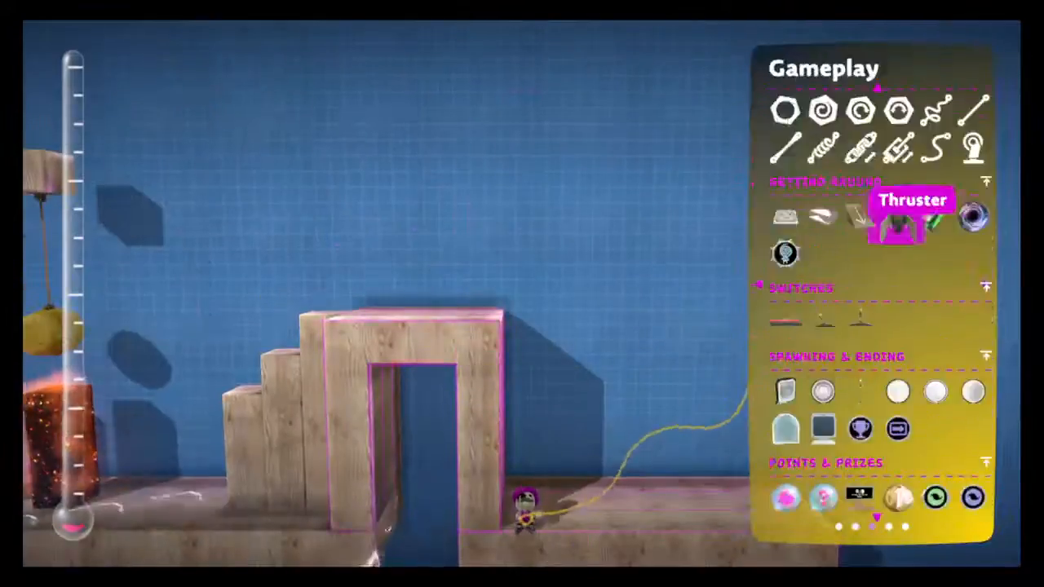
Scroll the view down along the stepped block columns beside the doorway arch.
{"action": "scroll", "scroll_direction": "down", "scroll_amount": 3}
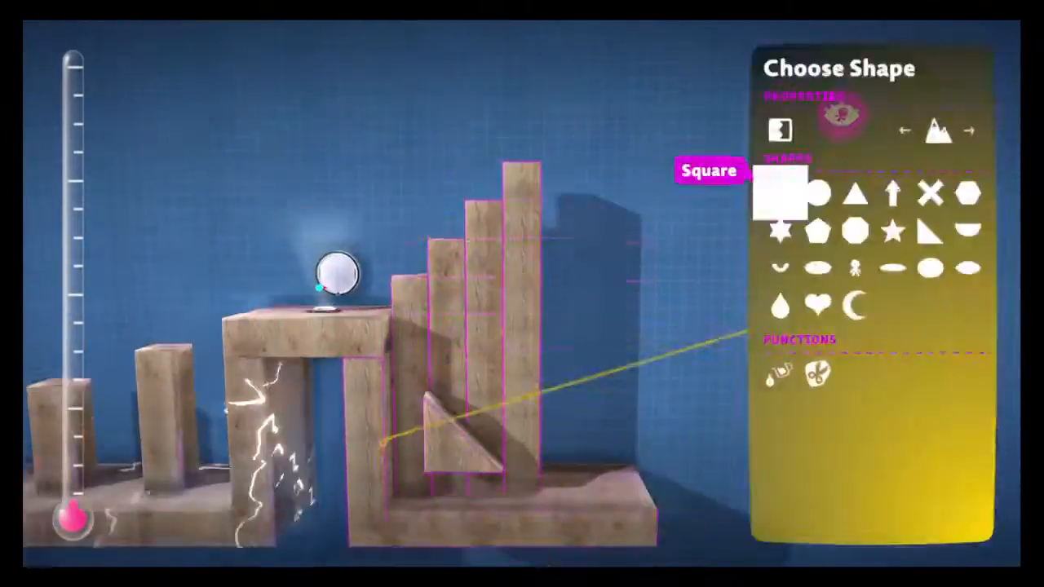
Choose the Square shape in Choose Shape for the new block atop the stairs.
{"action": "left_click", "coordinate": [787, 192]}
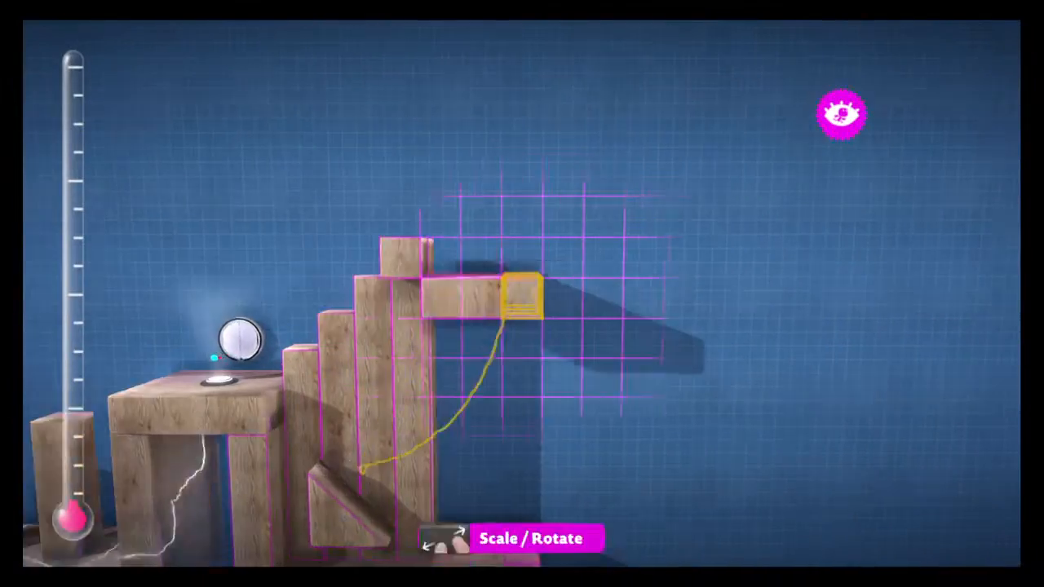